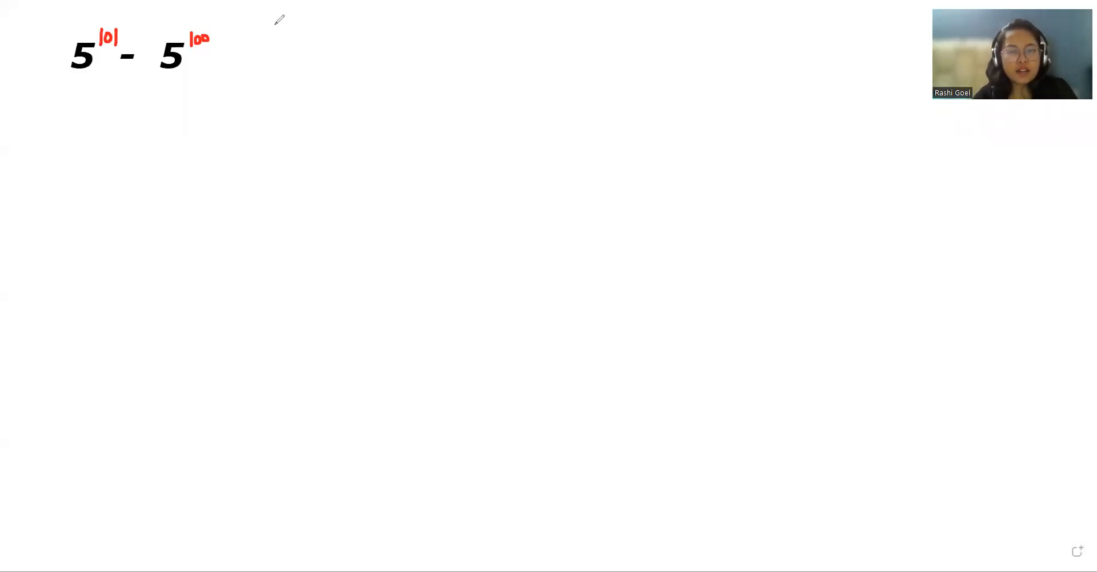
mouse_move(672, 62)
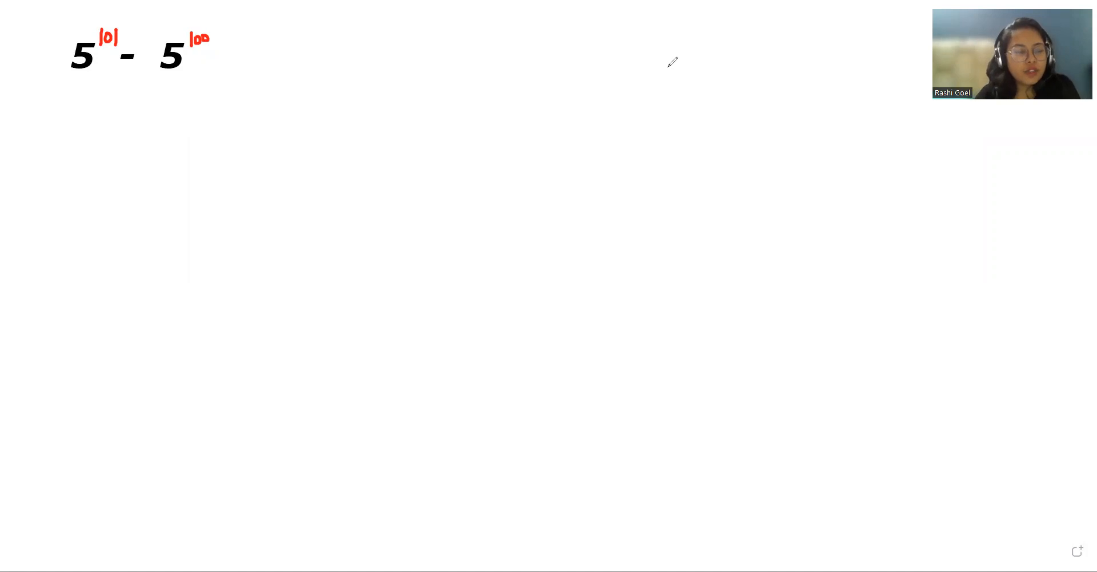
mouse_move(662, 48)
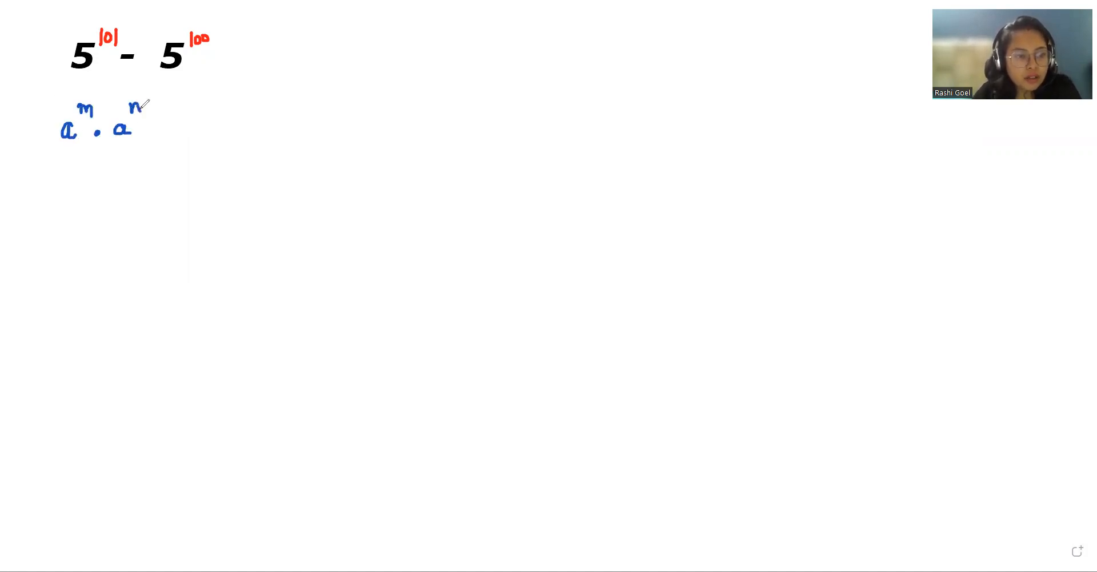
- Write = a^(m+n) to complete the exponent product rule
left_click_drag(164, 130, 209, 130)
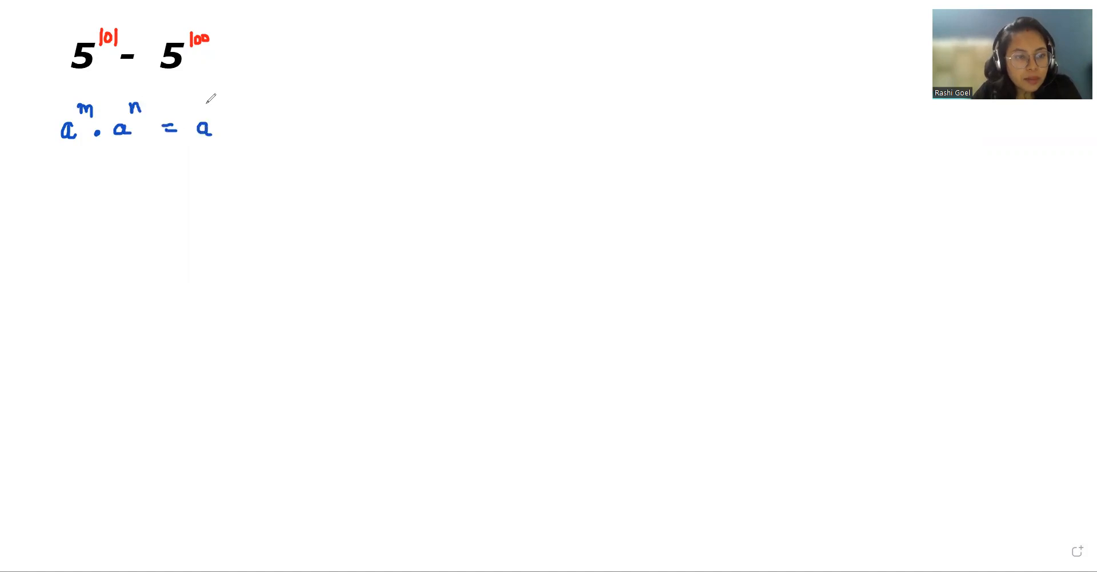
left_click_drag(207, 105, 245, 105)
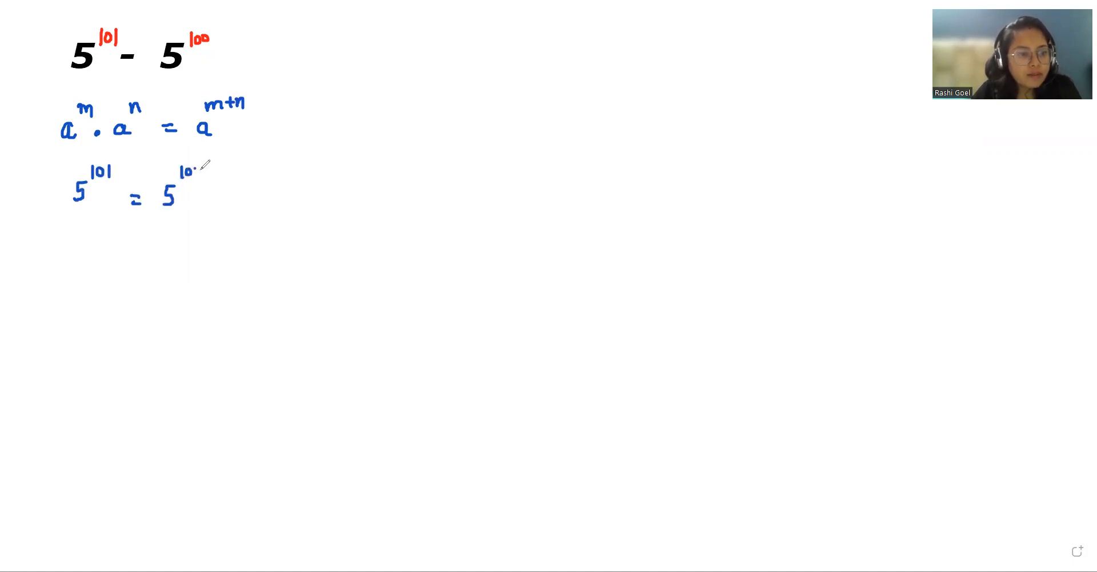
- Write 5^(100+1) = 5^100 · 5^1, then begin the next line with ⇒
left_click_drag(189, 173, 217, 173)
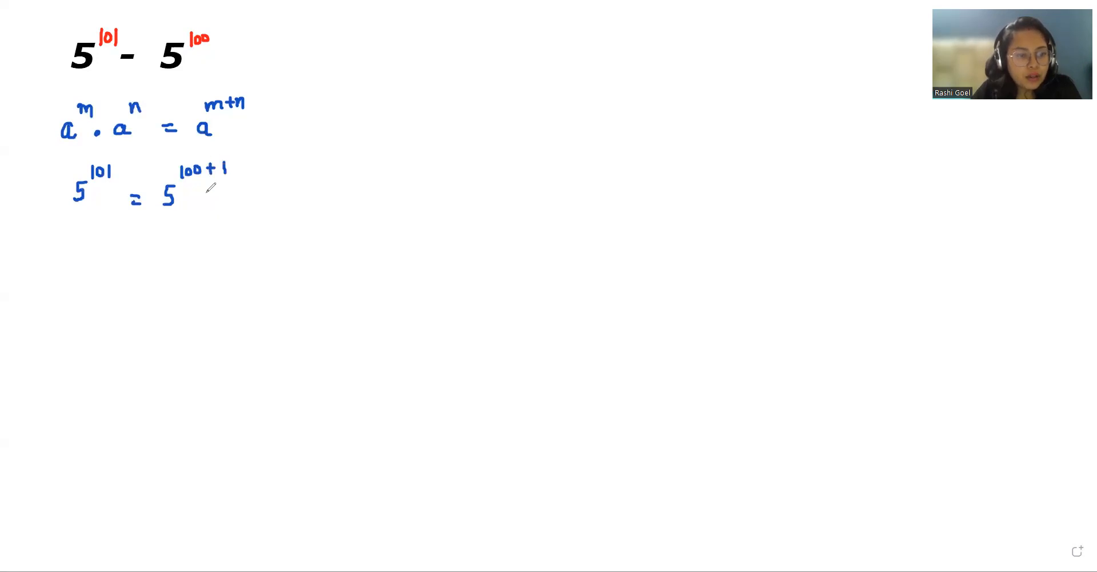
left_click_drag(245, 196, 287, 203)
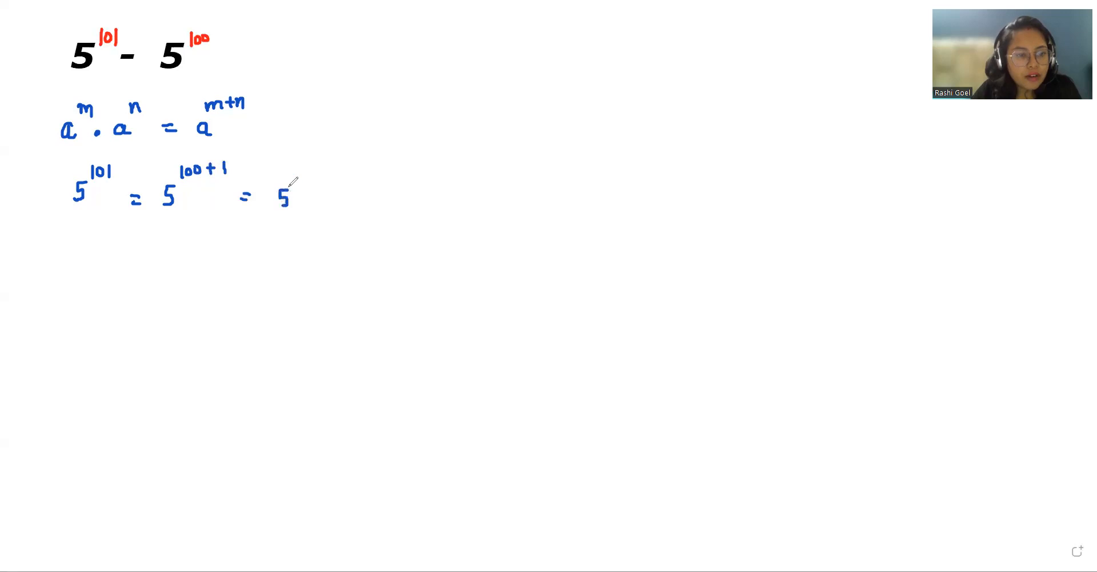
left_click_drag(294, 174, 314, 196)
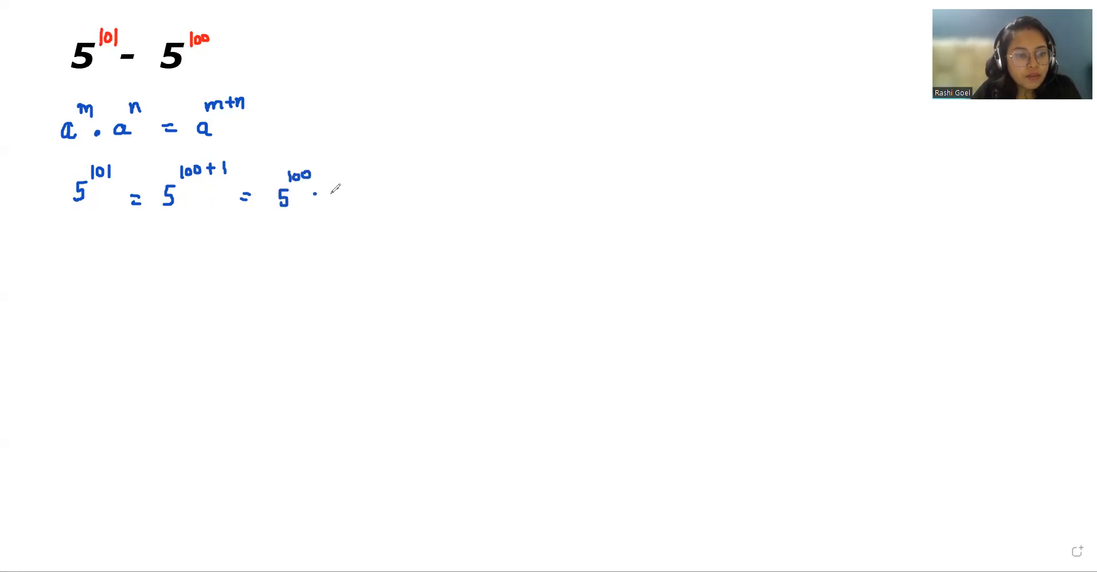
left_click_drag(330, 200, 346, 175)
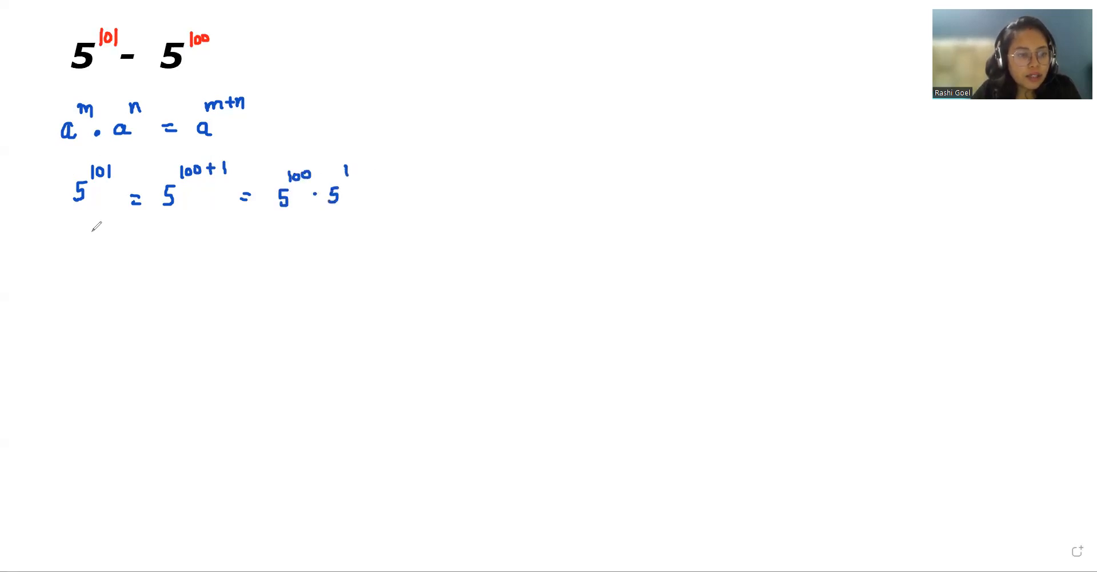
left_click_drag(28, 255, 49, 263)
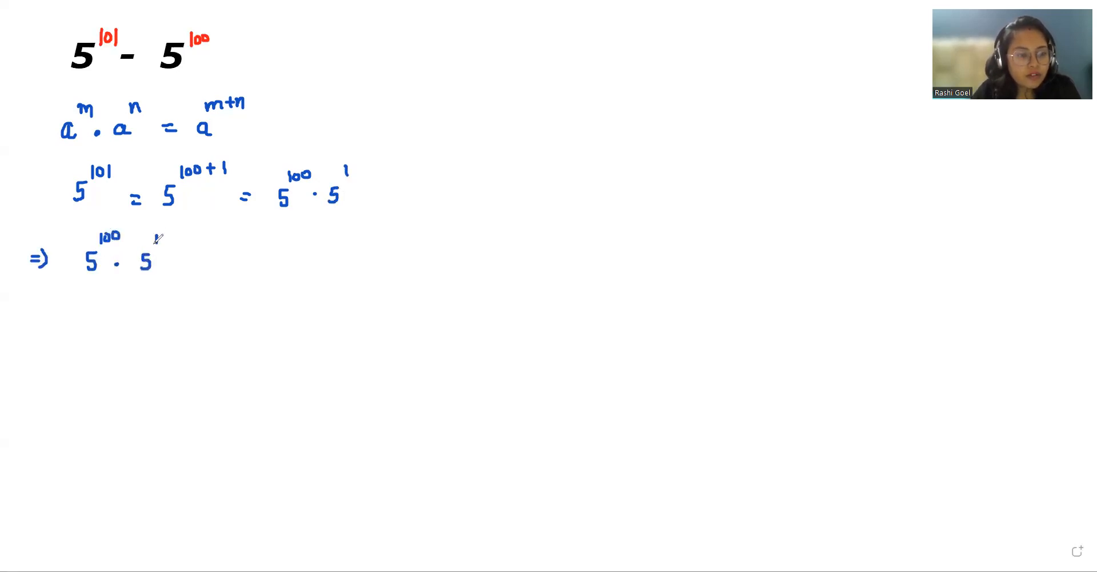
- Continue the ⇒ line with 5^1 − 5^100
left_click_drag(161, 242, 218, 259)
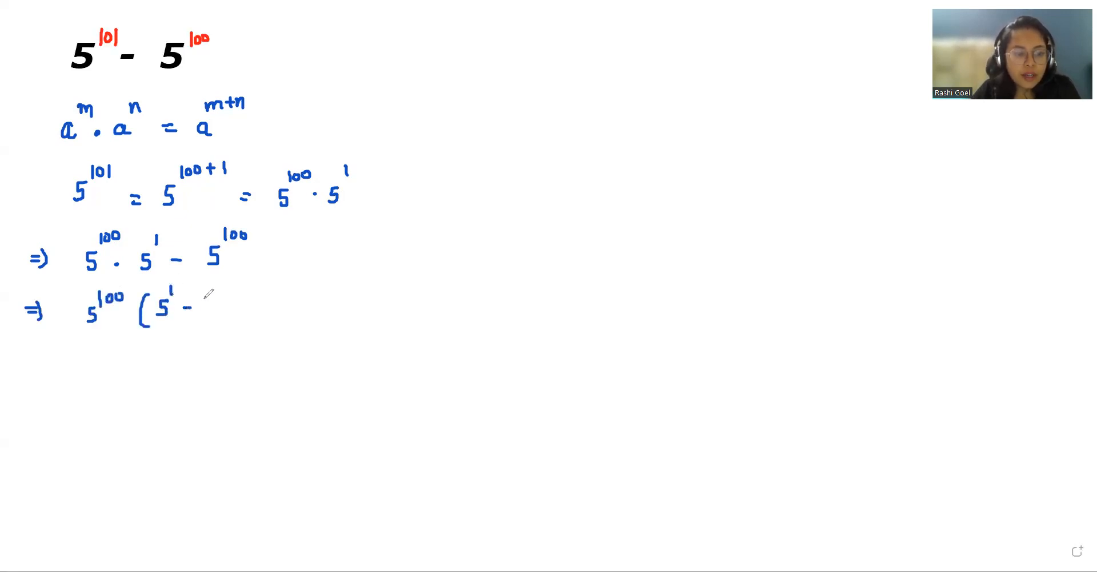
mouse_move(209, 308)
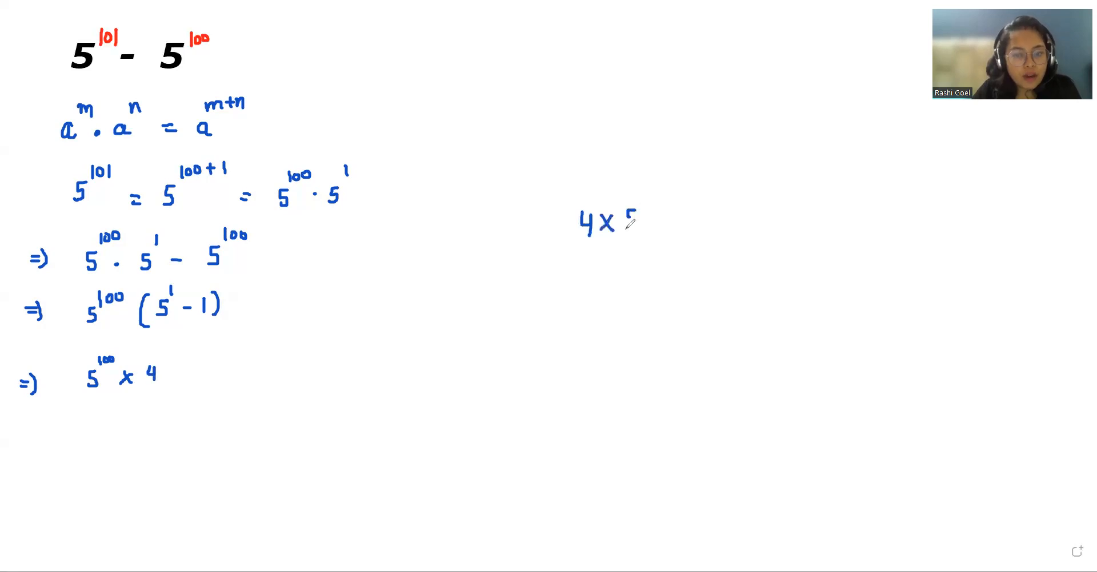
- Write the exponent 100 in the factored 5^100 term
type("100")
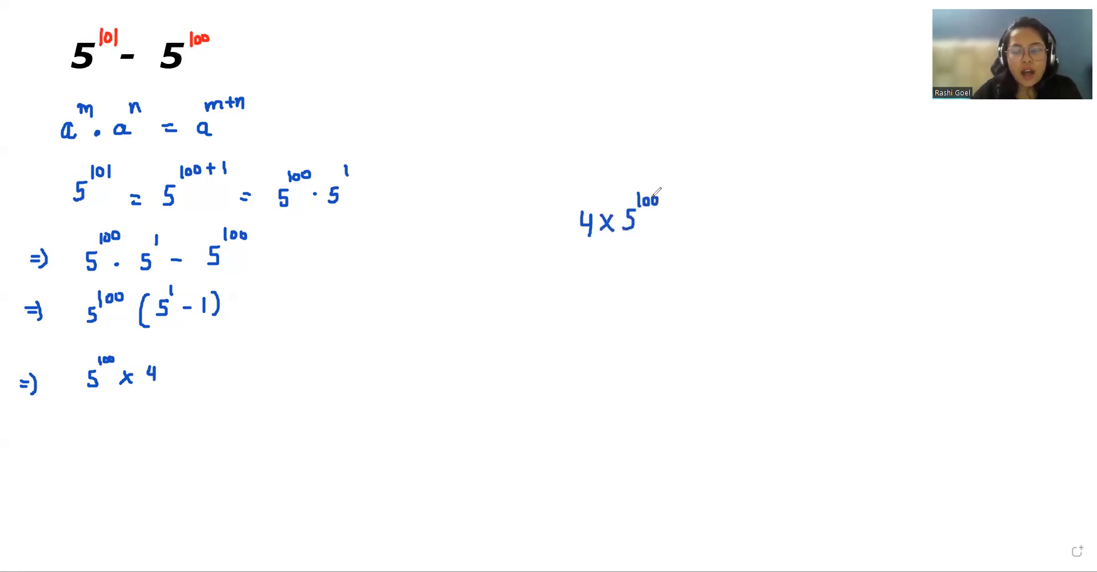